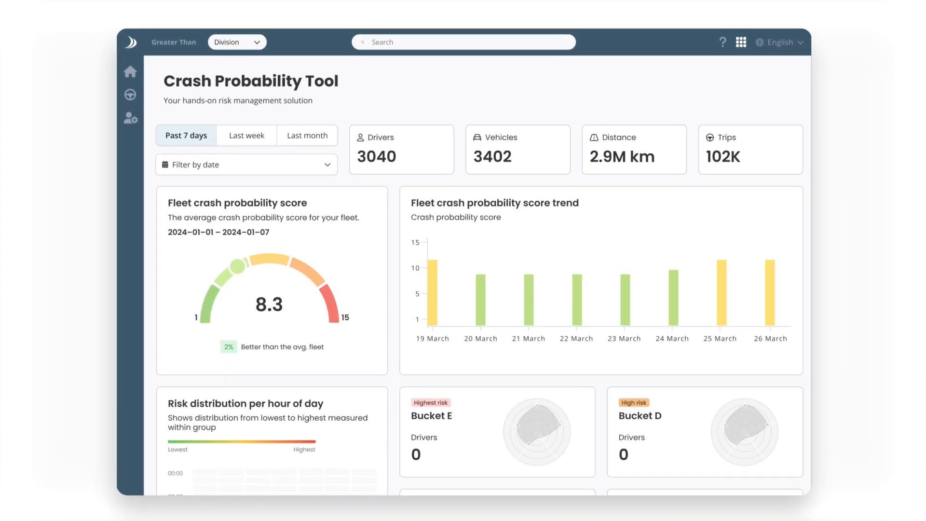
Set the date filter to the custom range 6–19 August 2024
click(247, 164)
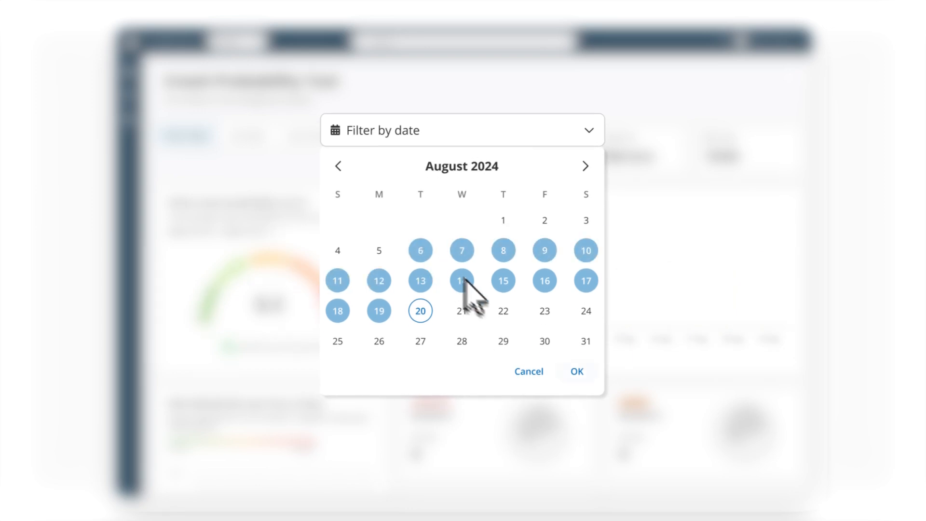
click(576, 371)
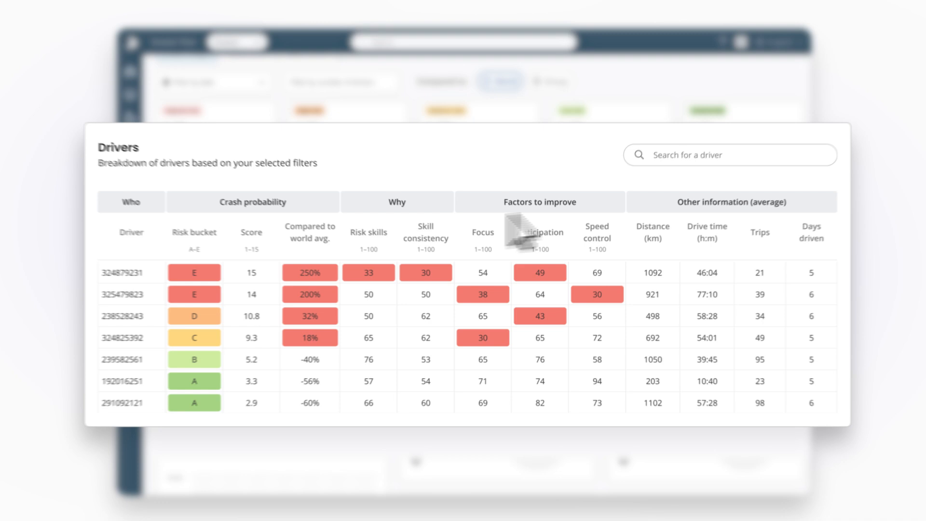
click(237, 228)
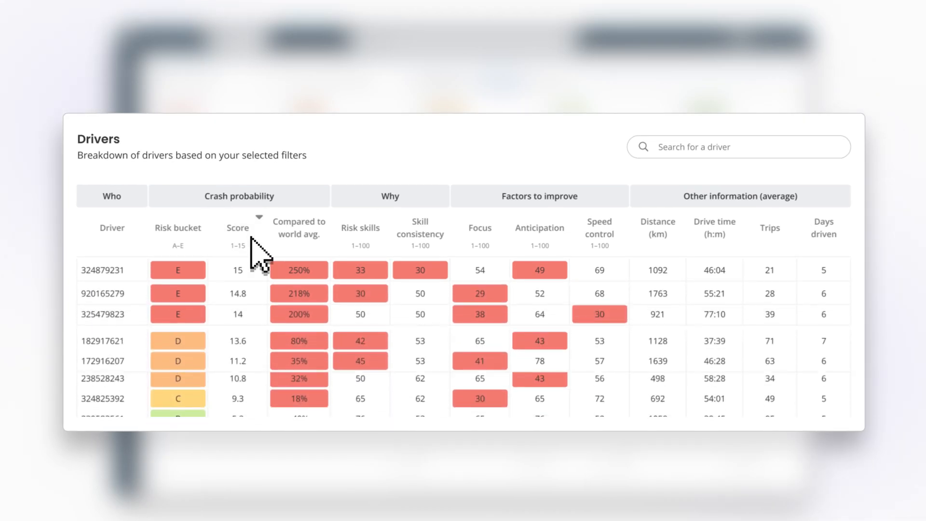
click(102, 270)
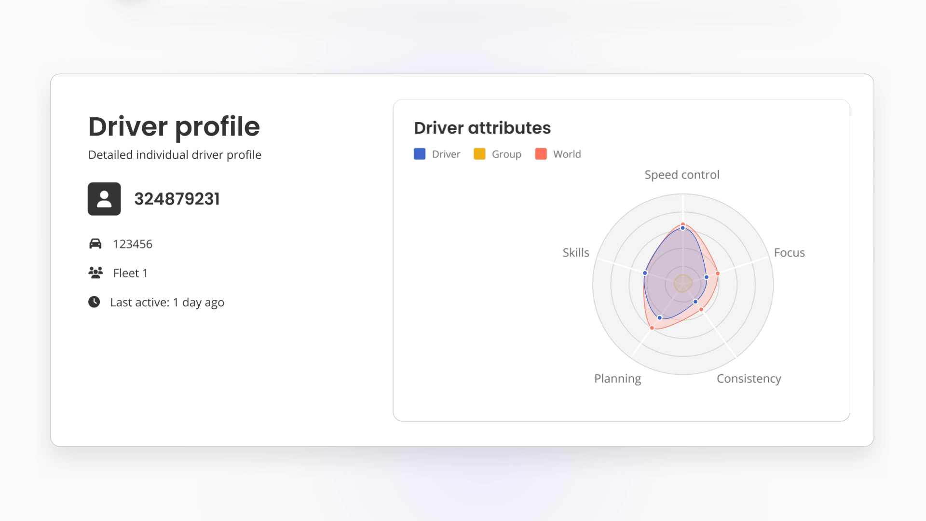
scroll(down, 3)
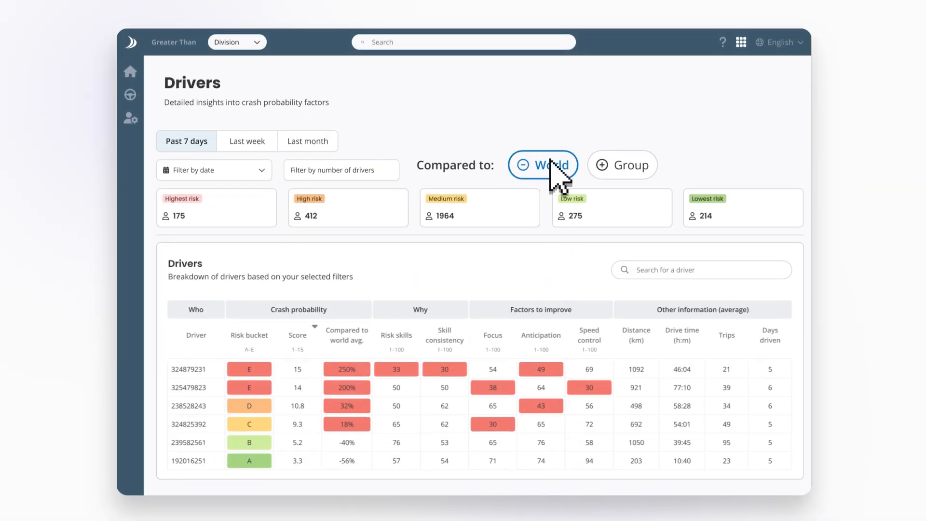
Switch the Compared to setting from World to Group
click(624, 165)
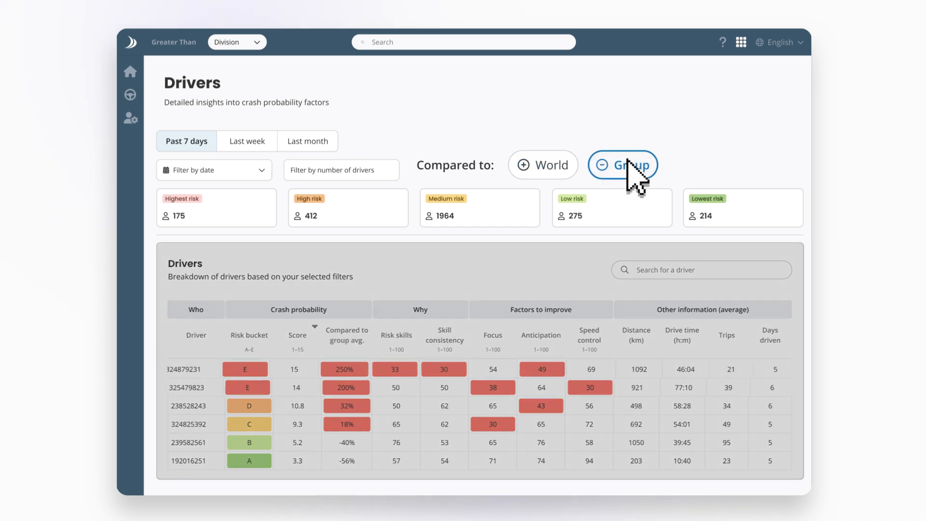
click(623, 165)
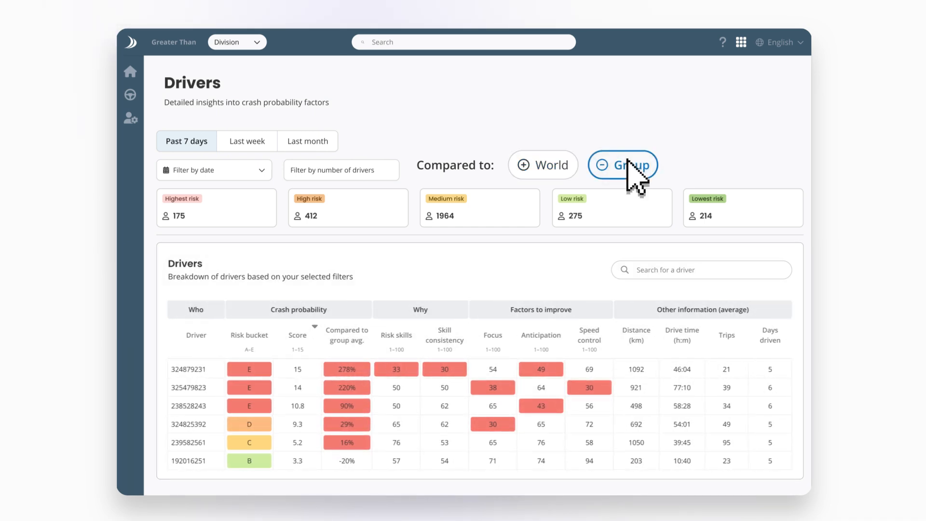